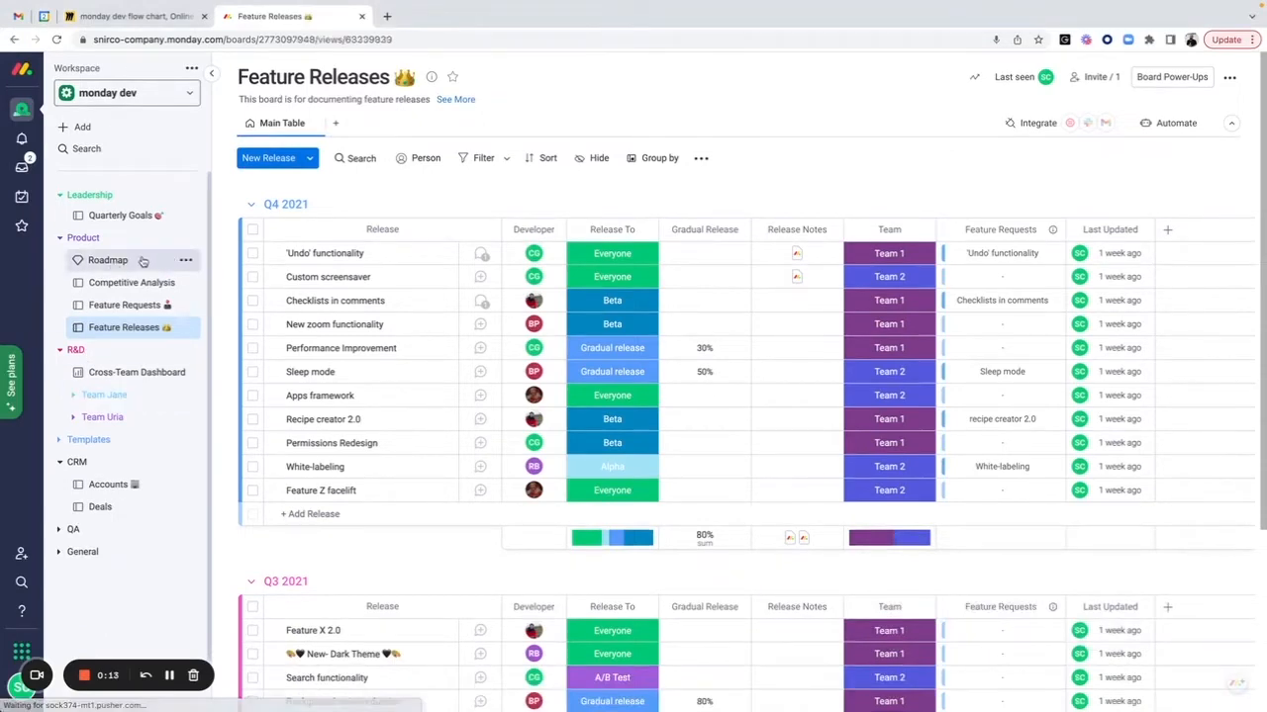
# - Show the Roadmap board and collapse the Product folder in the workspace sidebar
pyautogui.click(107, 259)
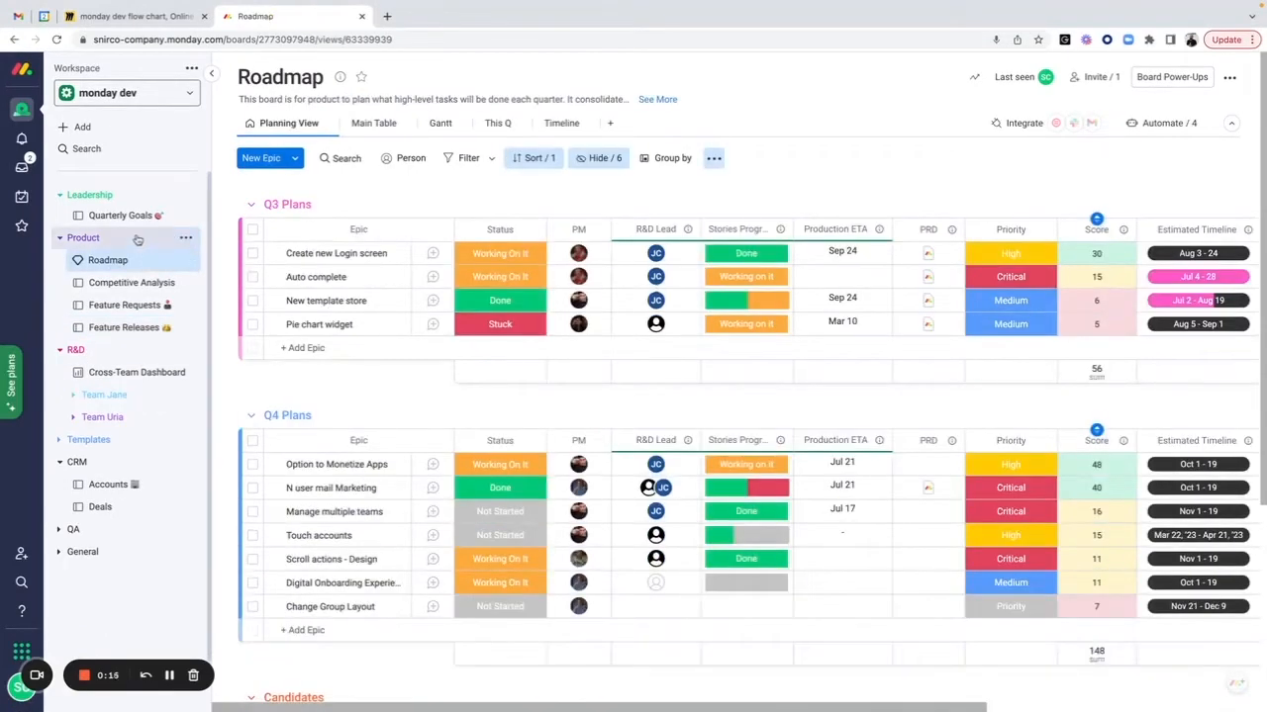
pyautogui.click(83, 237)
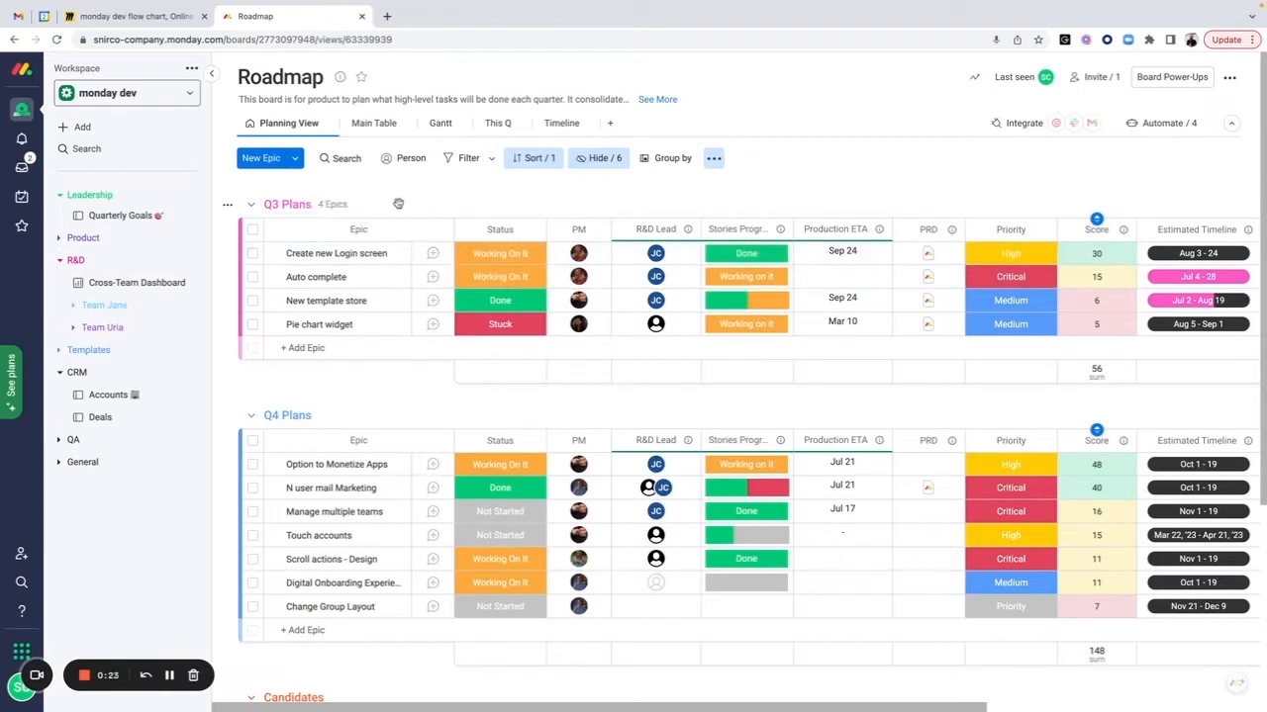
pyautogui.moveTo(430, 205)
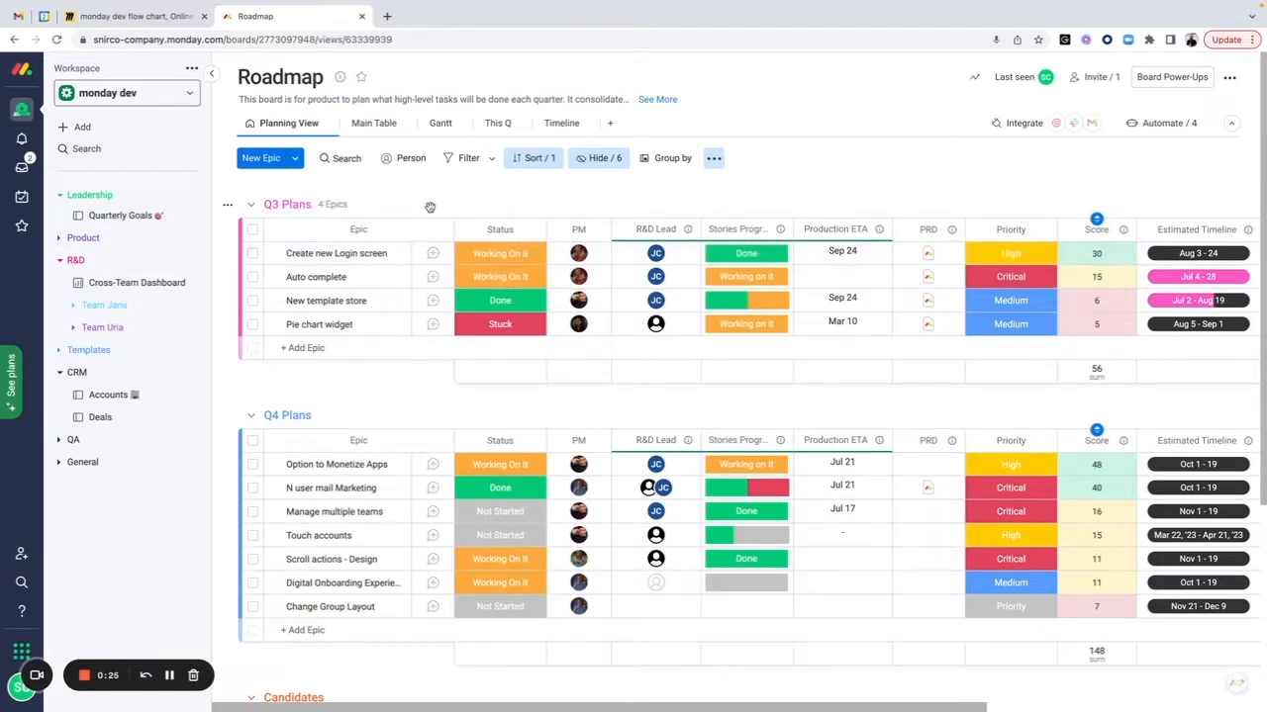
pyautogui.moveTo(366, 254)
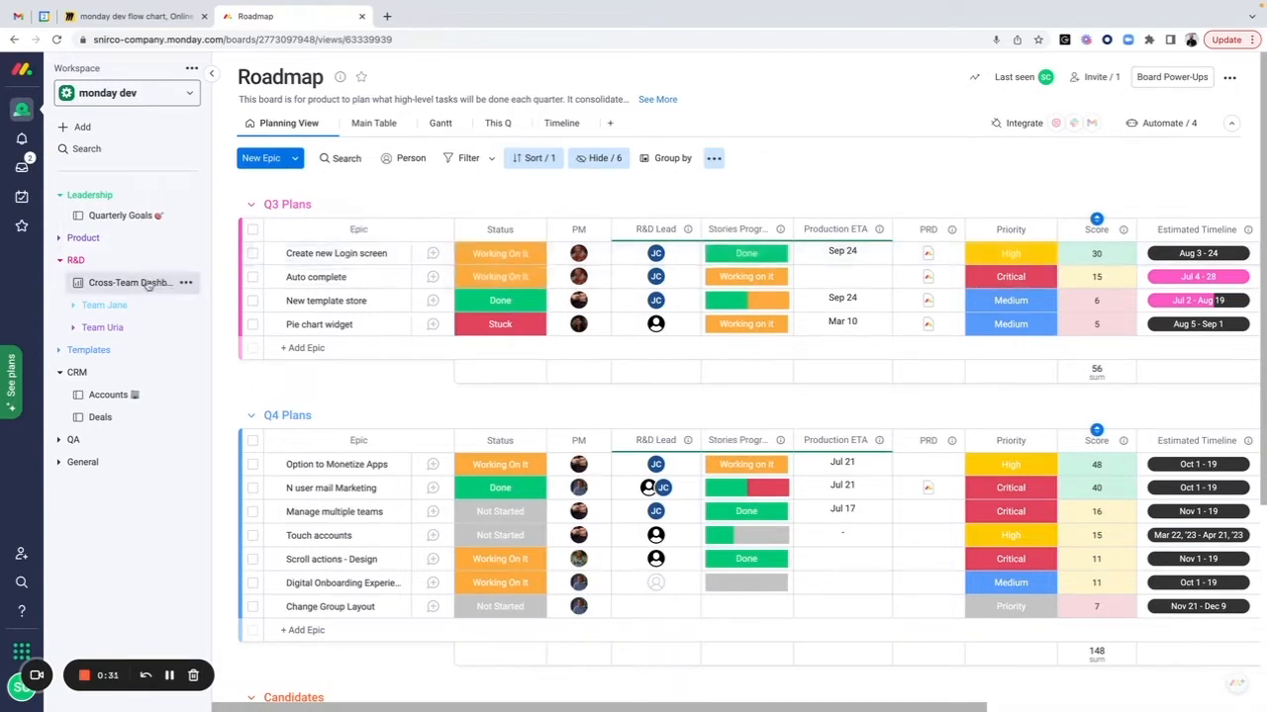
# - Expand the R&D folder to reveal the Team Jane and Team Uria boards
pyautogui.click(103, 305)
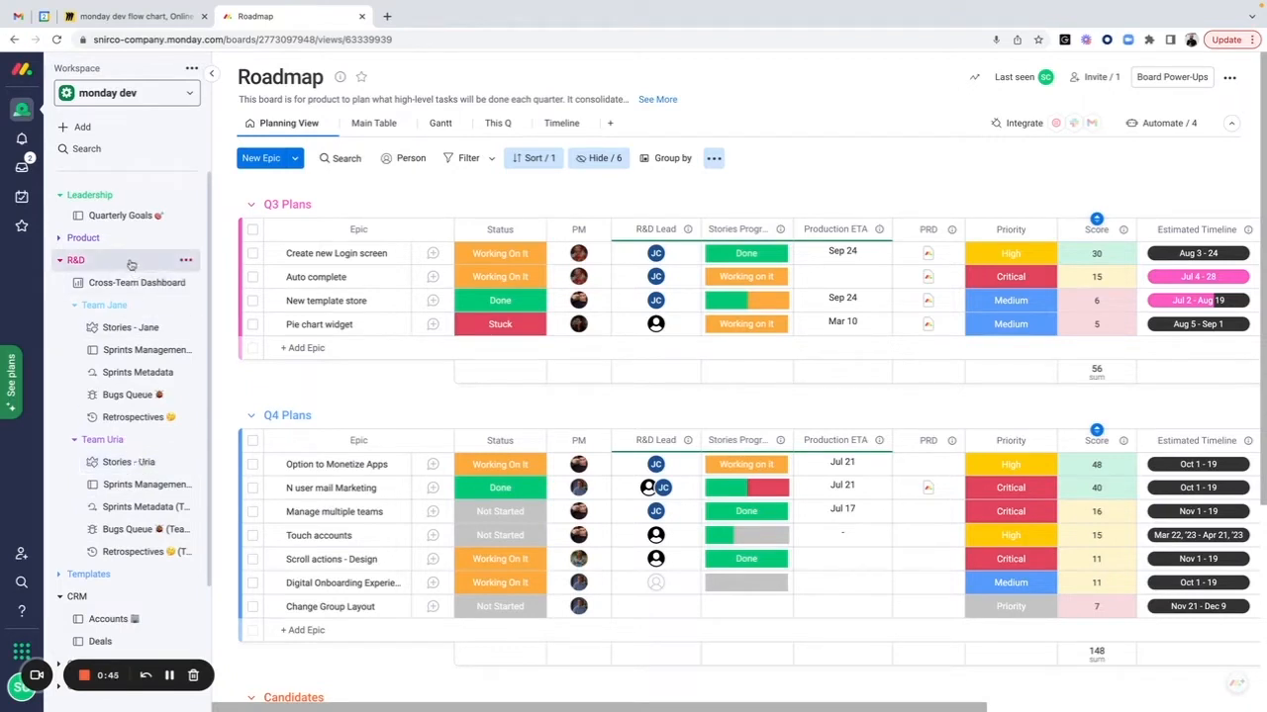
pyautogui.moveTo(316, 254)
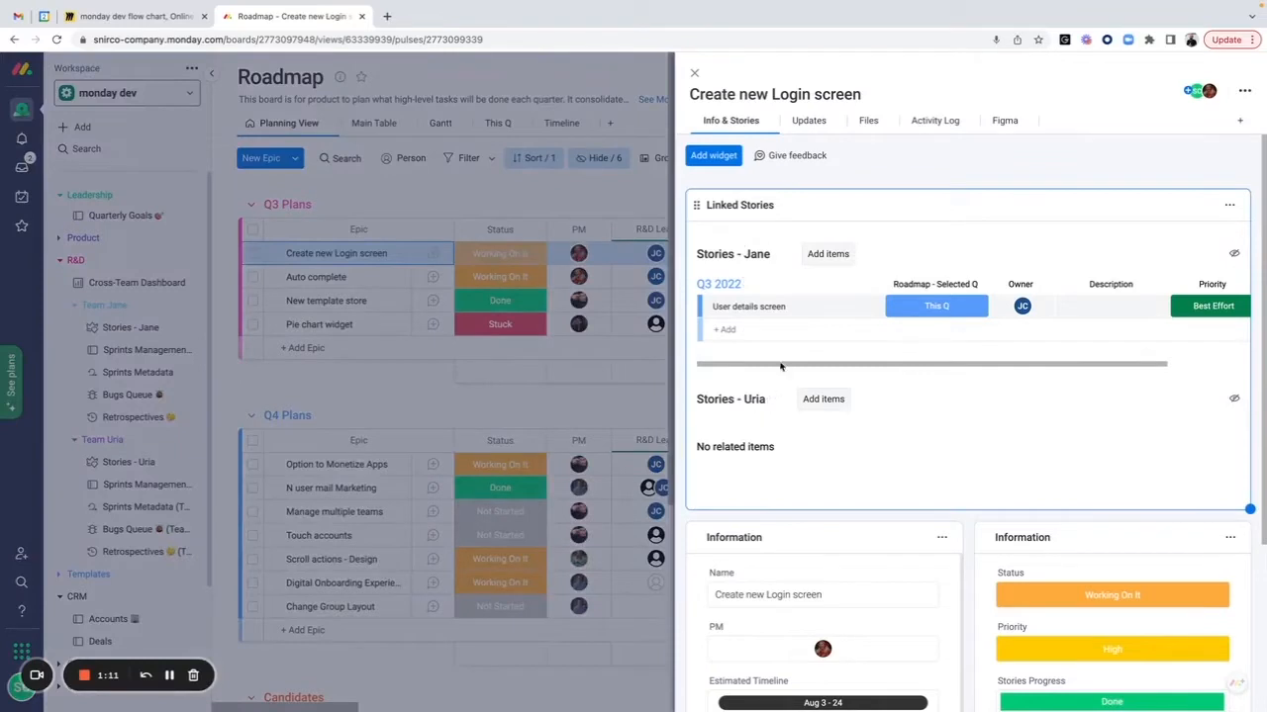
pyautogui.click(724, 328)
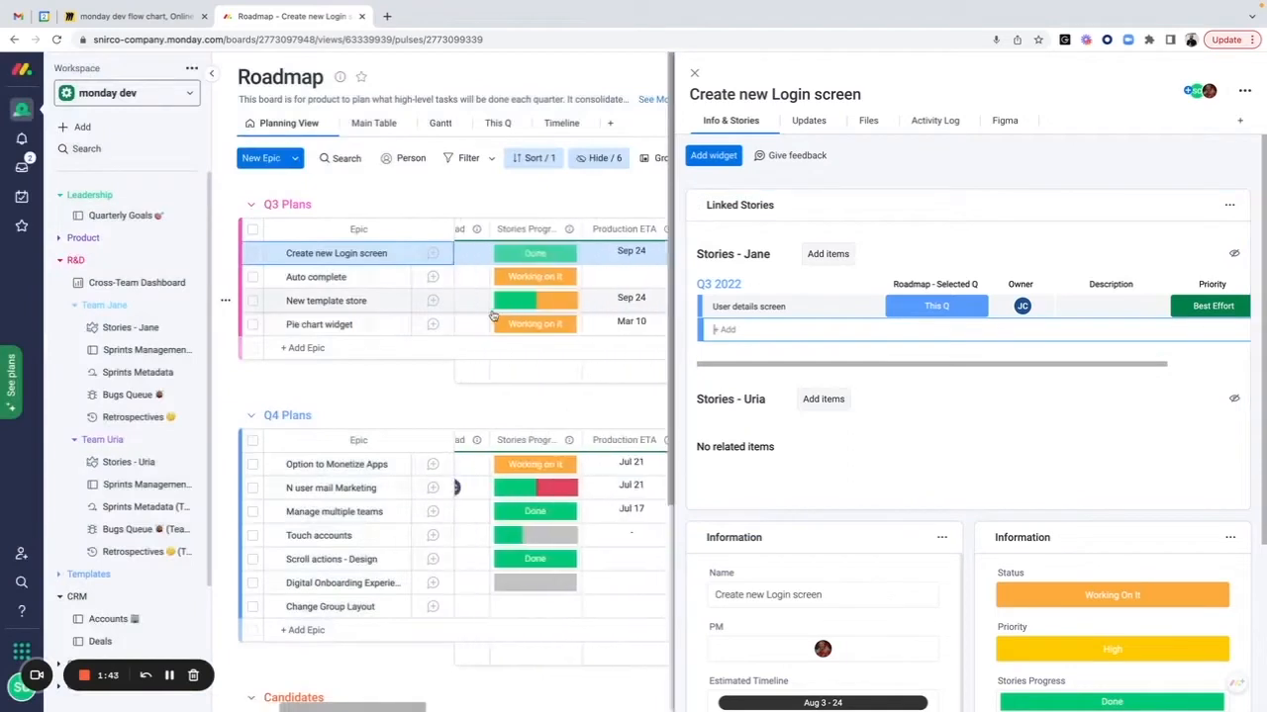
pyautogui.moveTo(511, 230)
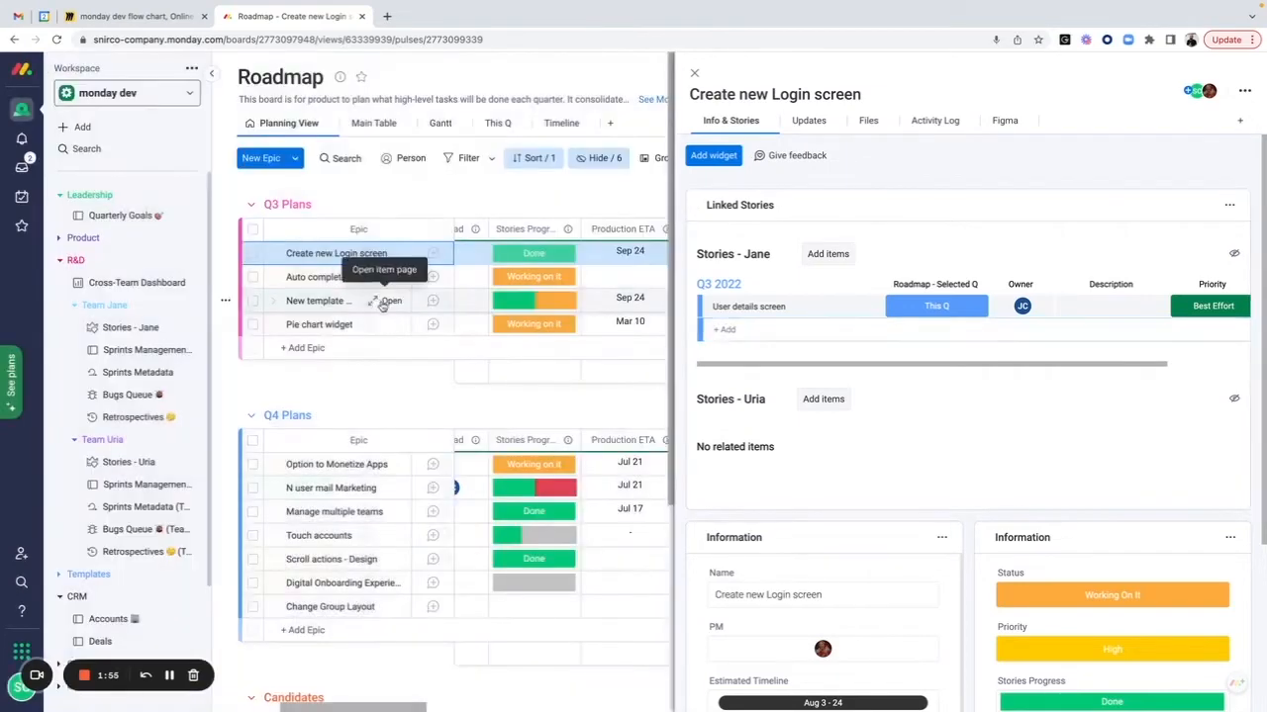
# - Add a new linked story on Stories - Jane from the New template store epic's item page
pyautogui.click(392, 301)
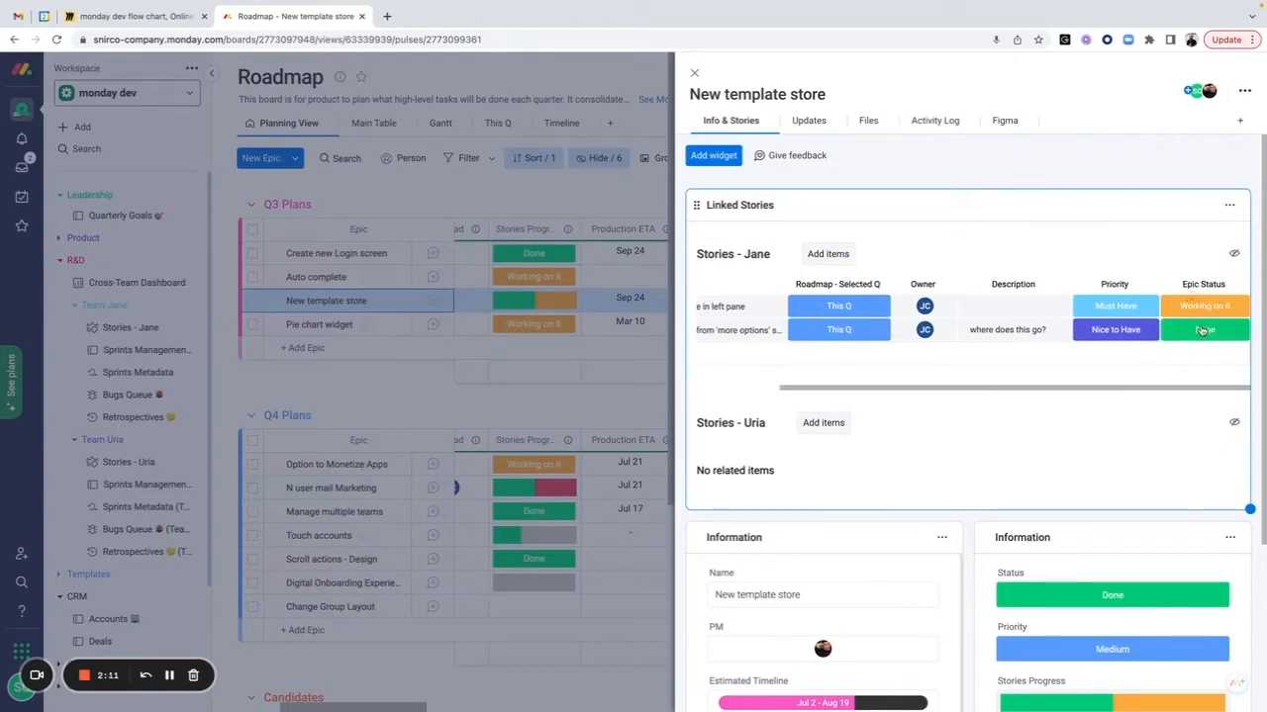
pyautogui.click(1204, 328)
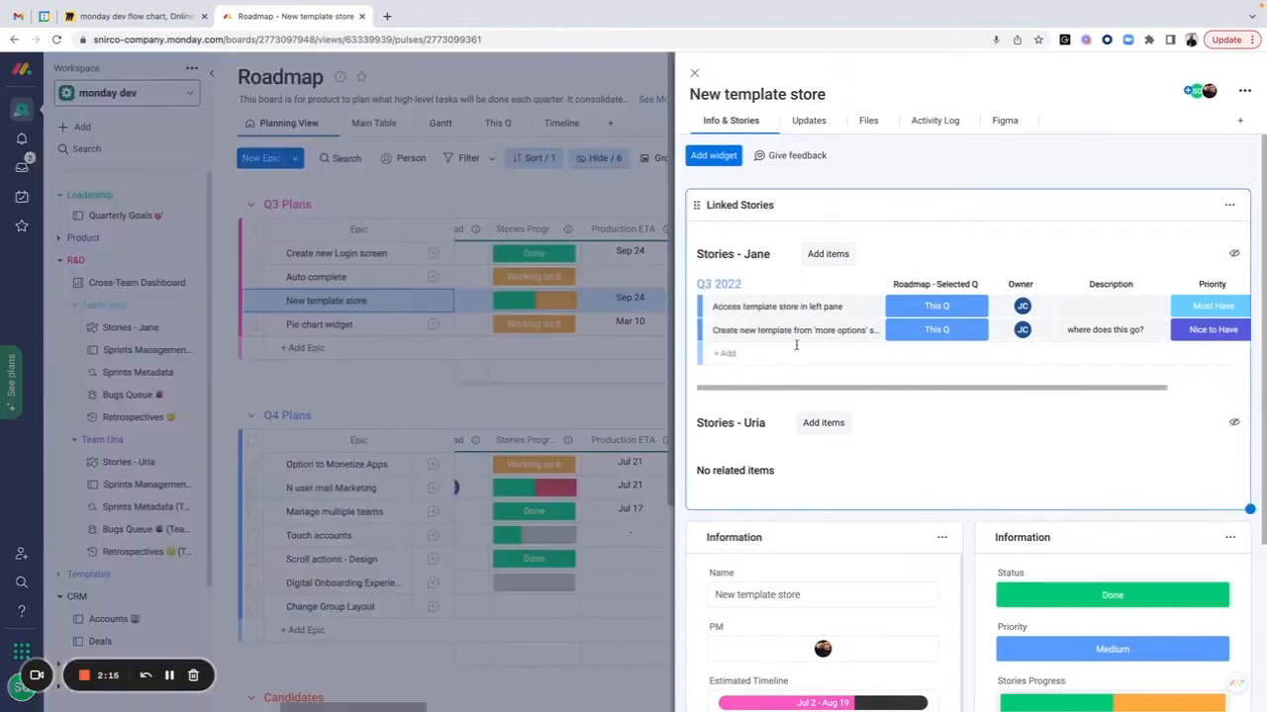
pyautogui.click(762, 352)
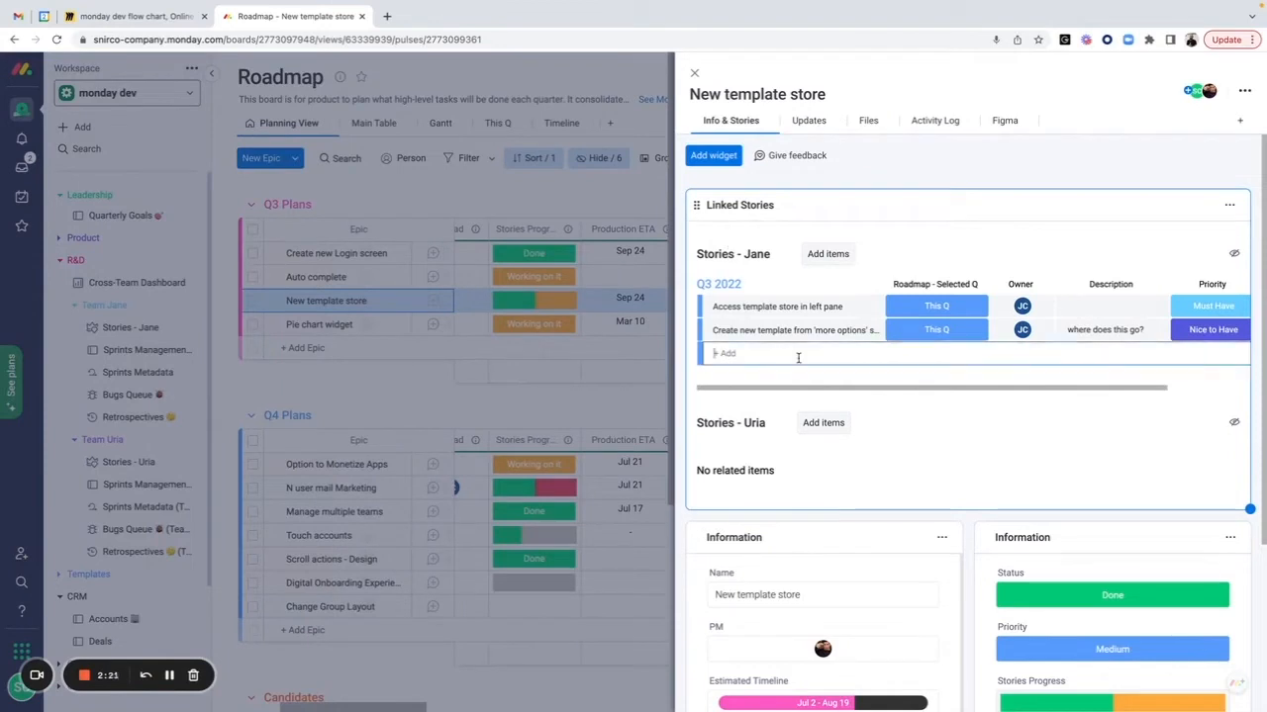
pyautogui.write('c')
pyautogui.write('Another')
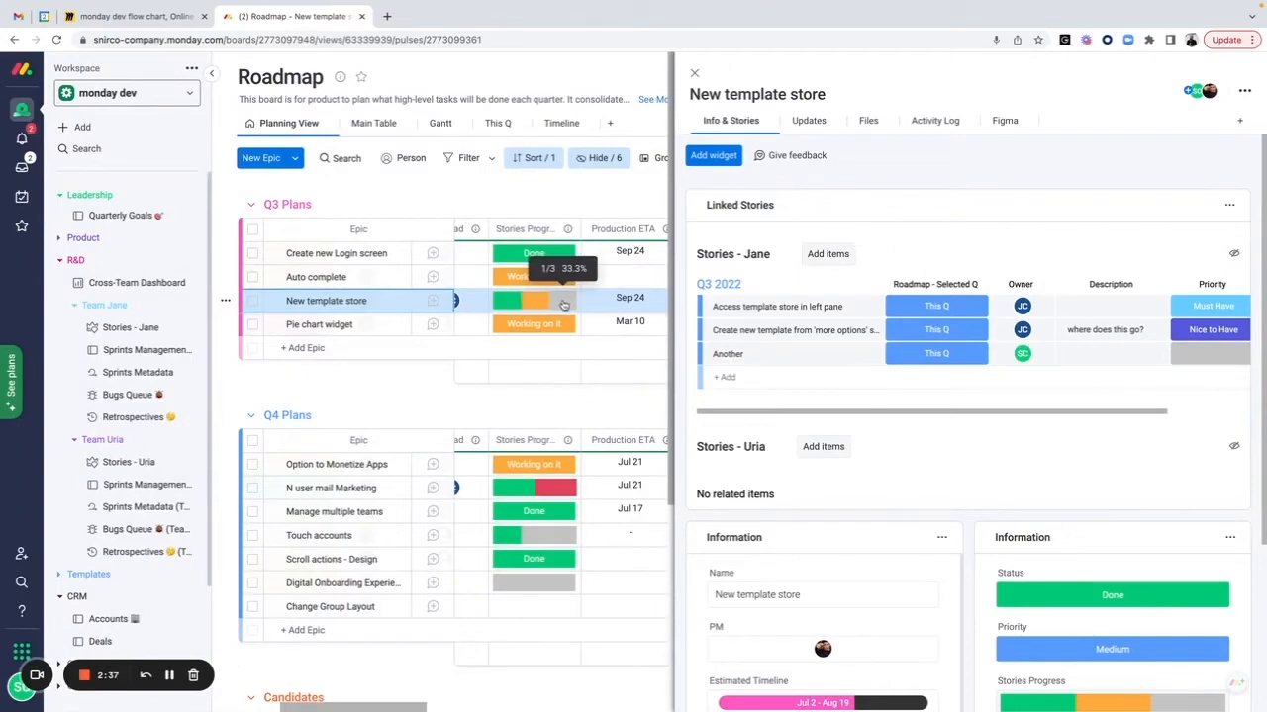
# - Set the Another story's Epic Status to Ready to start and close its card
pyautogui.hscroll(3)
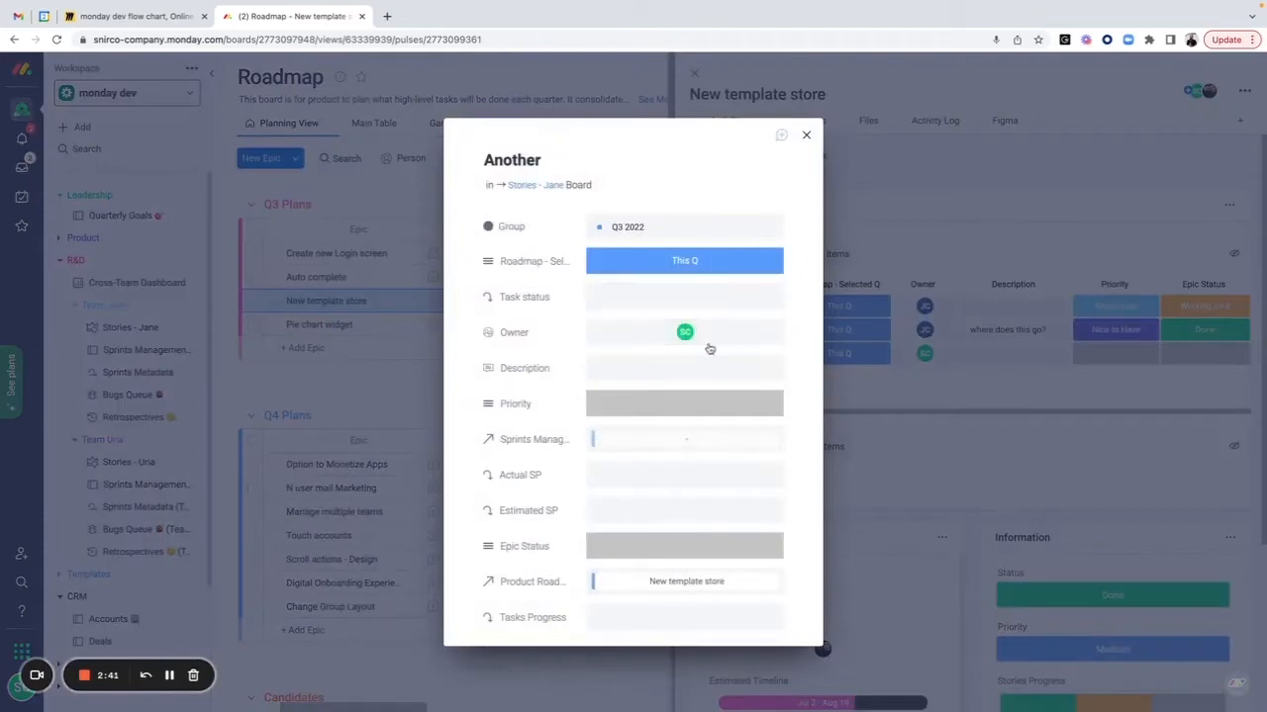
pyautogui.scroll(-3)
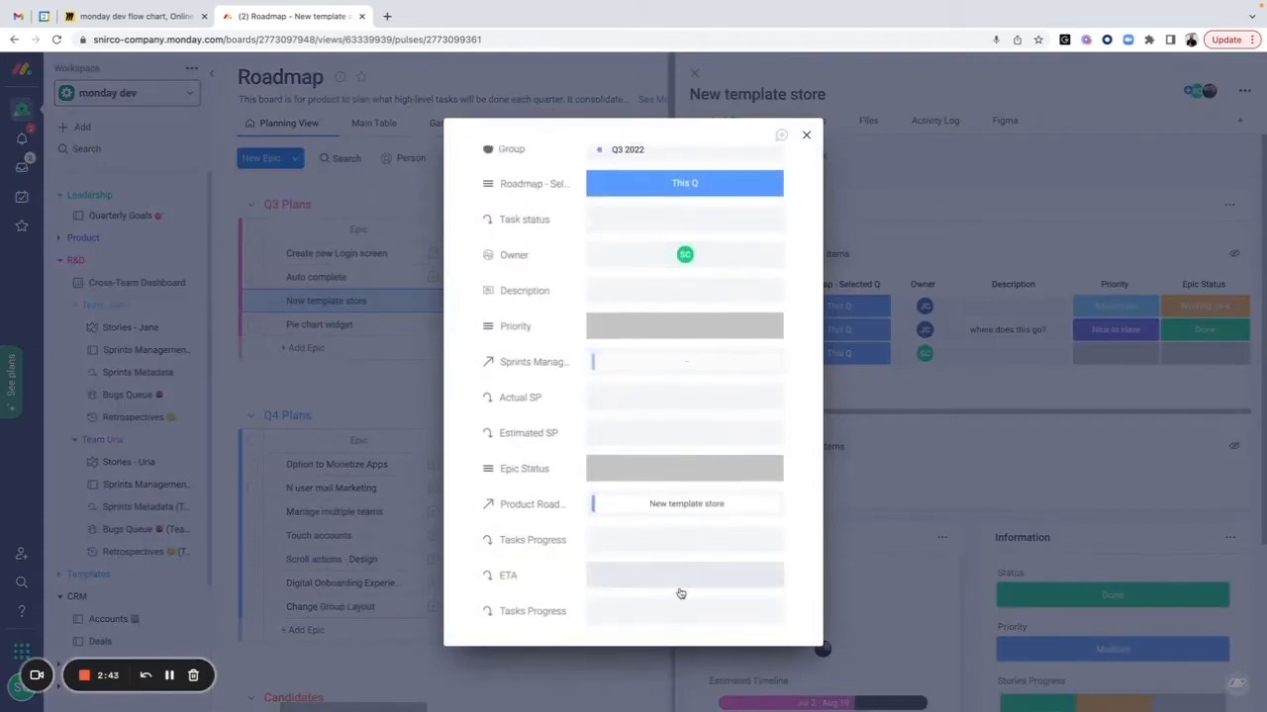
pyautogui.click(685, 360)
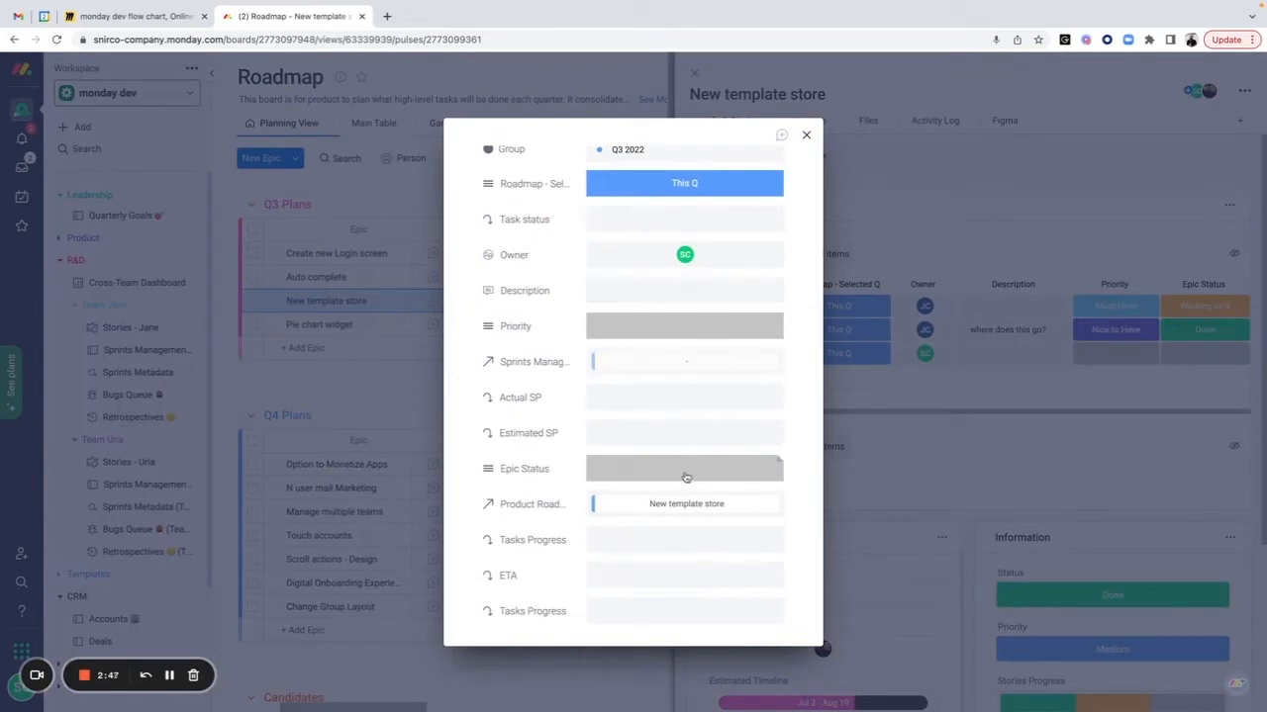
pyautogui.click(685, 505)
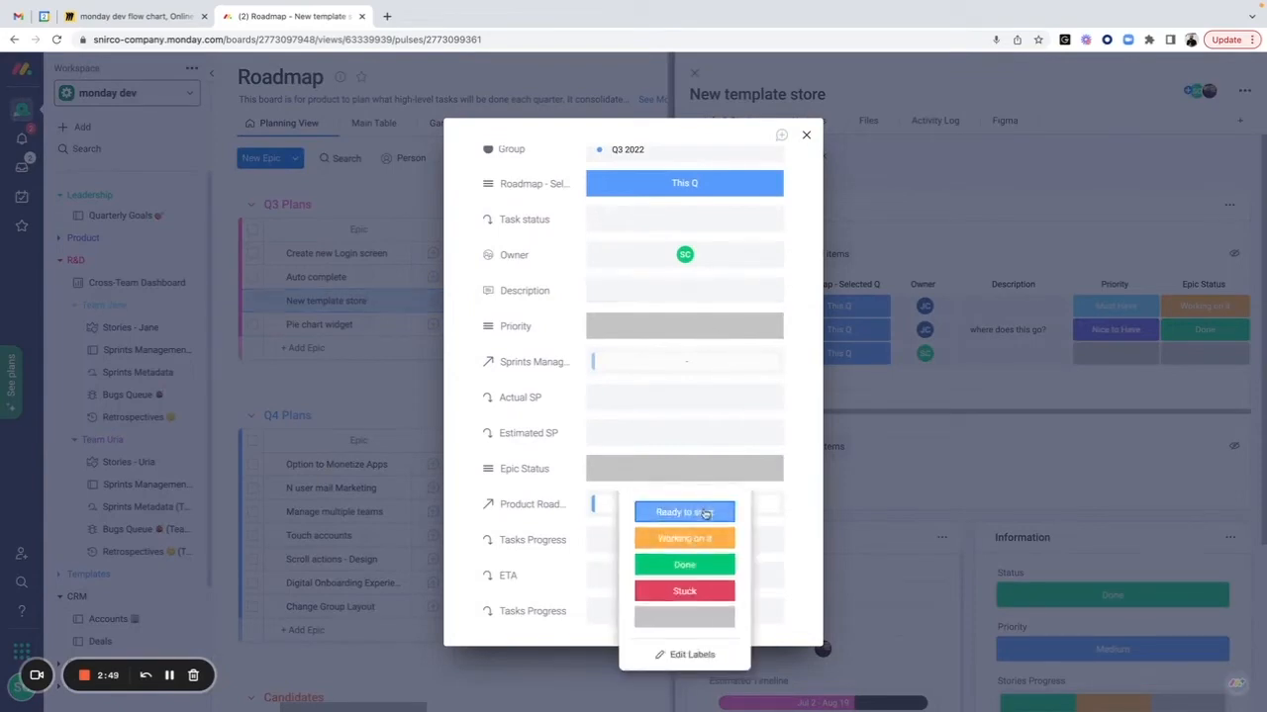
pyautogui.click(685, 510)
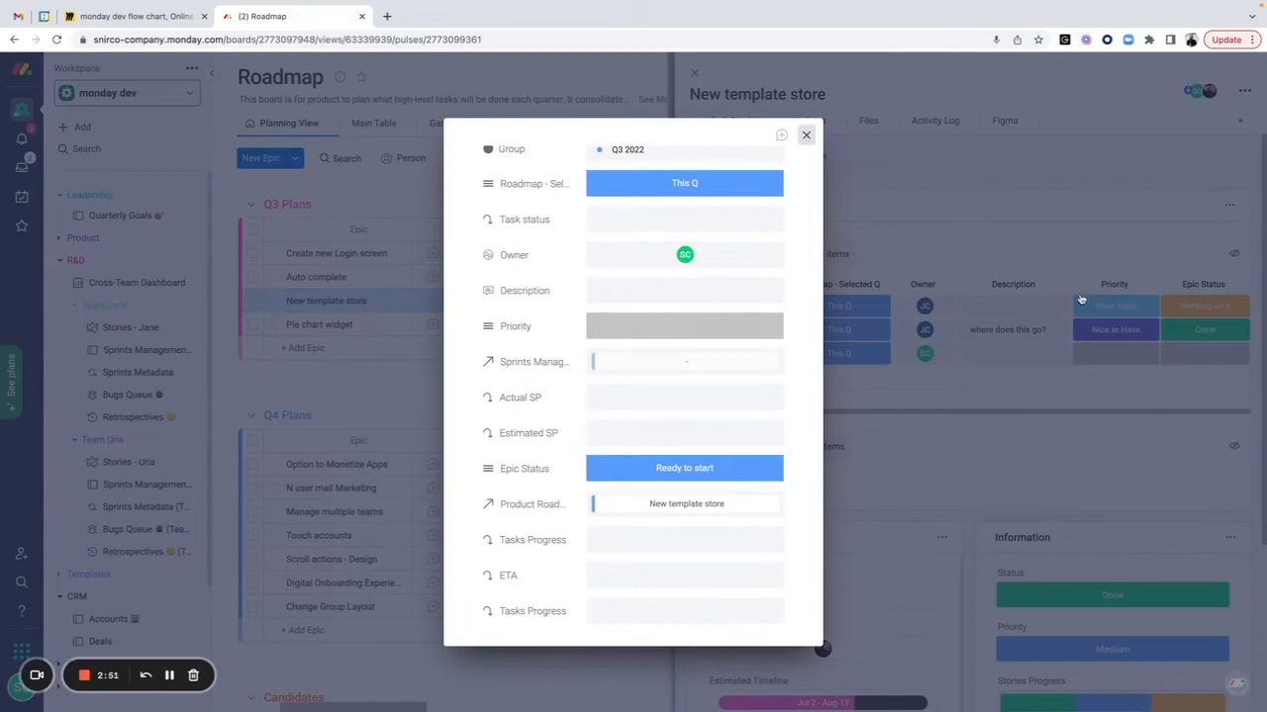
pyautogui.click(806, 135)
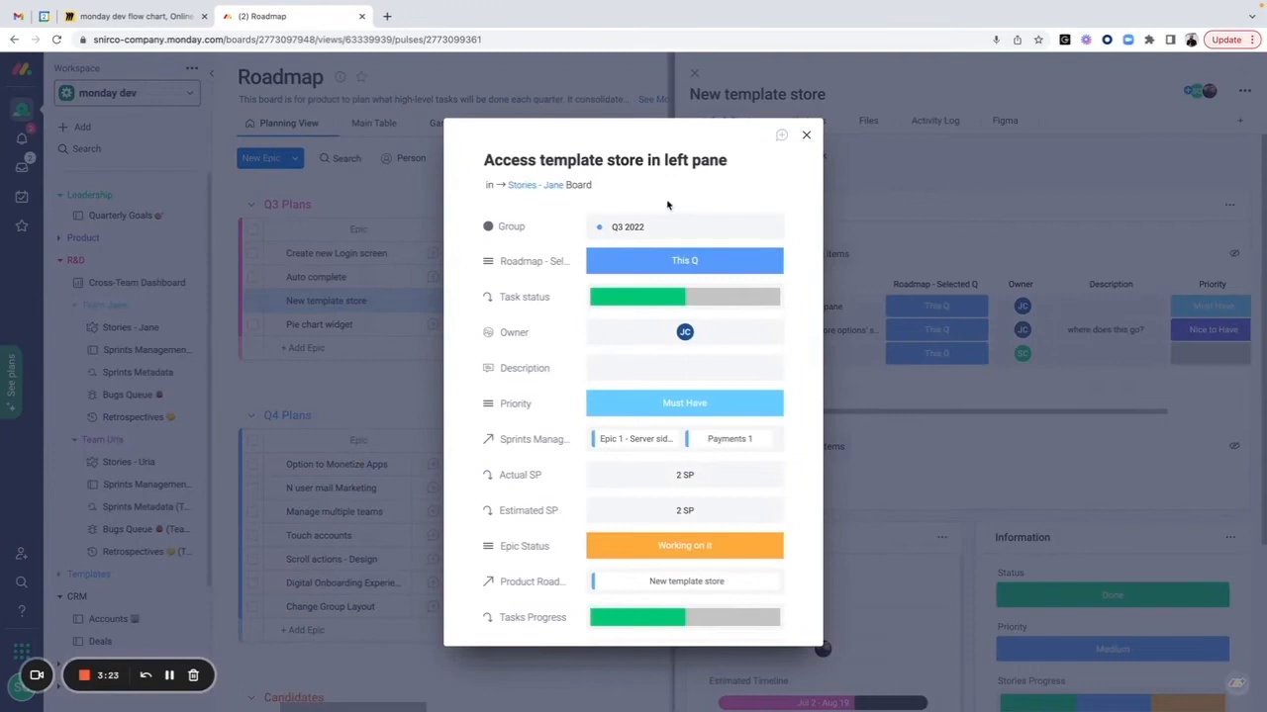
pyautogui.moveTo(781, 134)
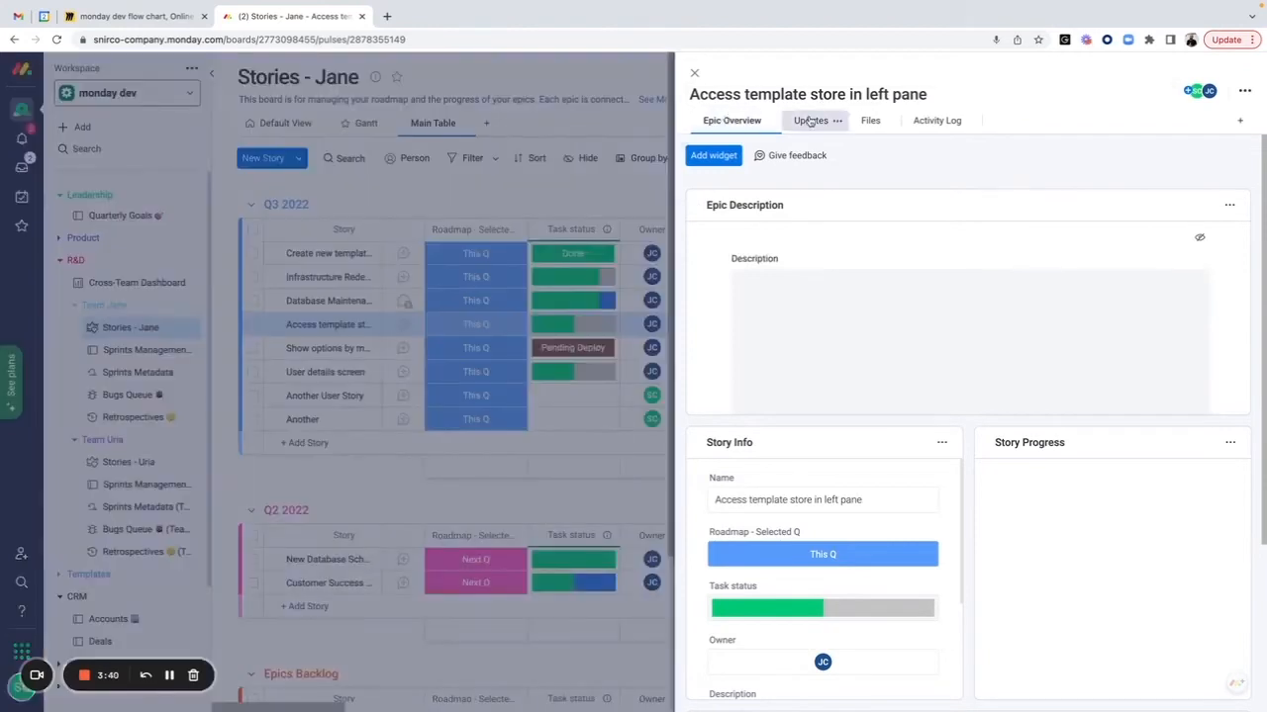
pyautogui.click(810, 120)
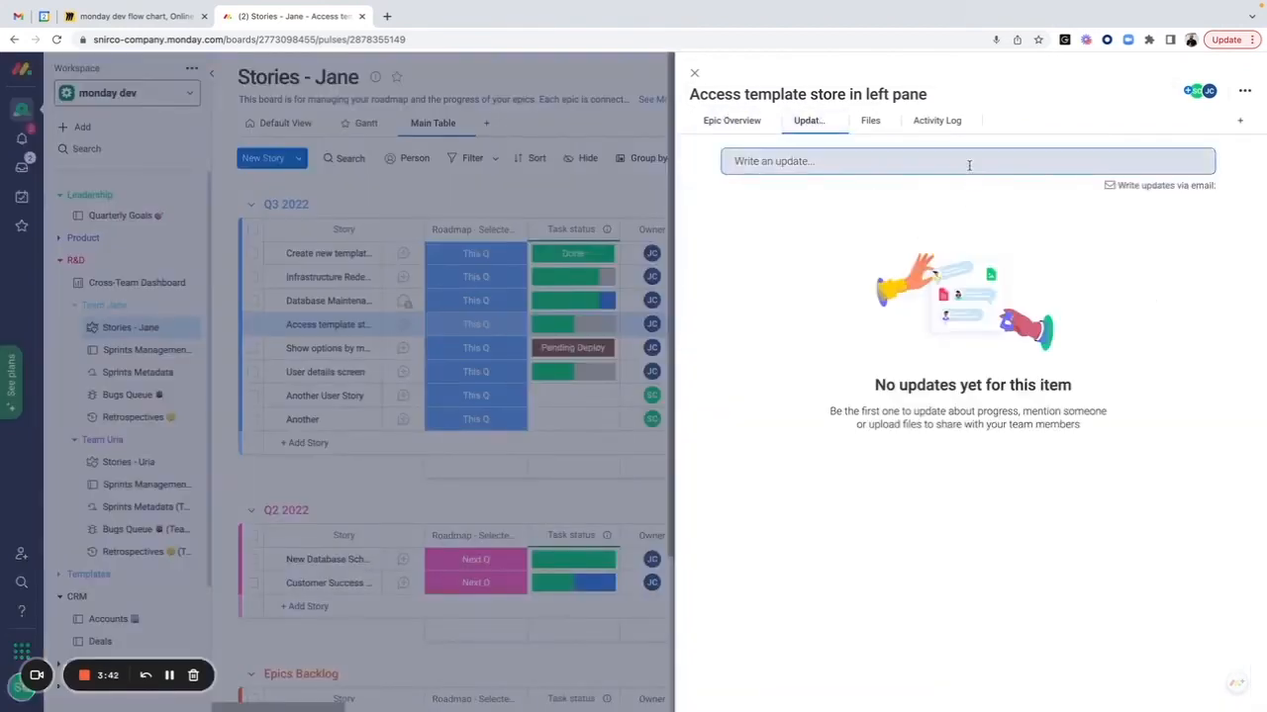
pyautogui.click(968, 162)
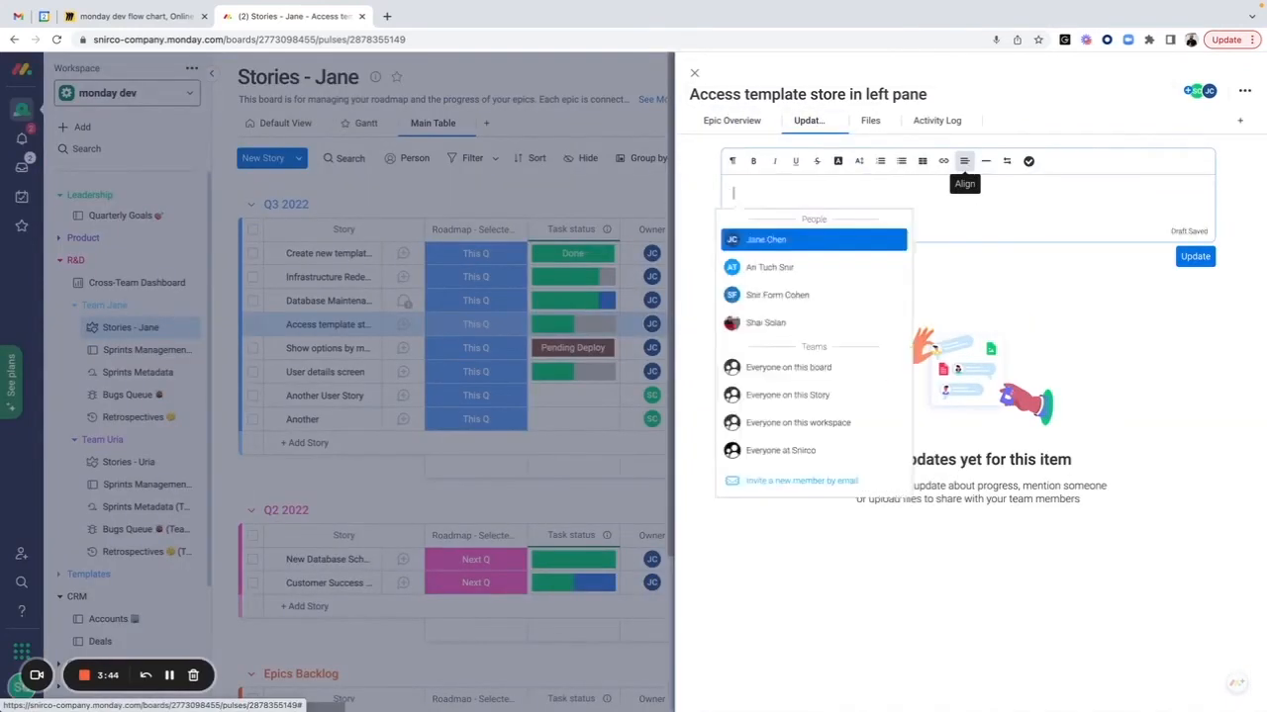
pyautogui.write('Hey @jan')
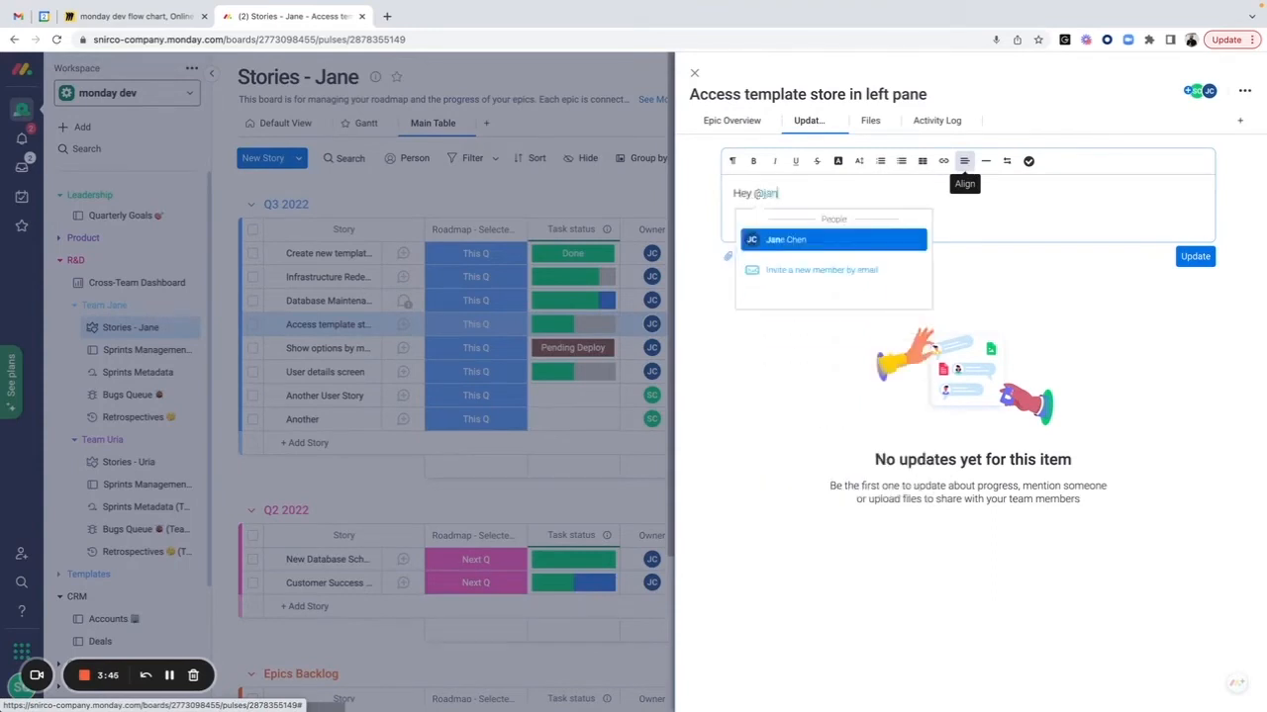
pyautogui.click(785, 240)
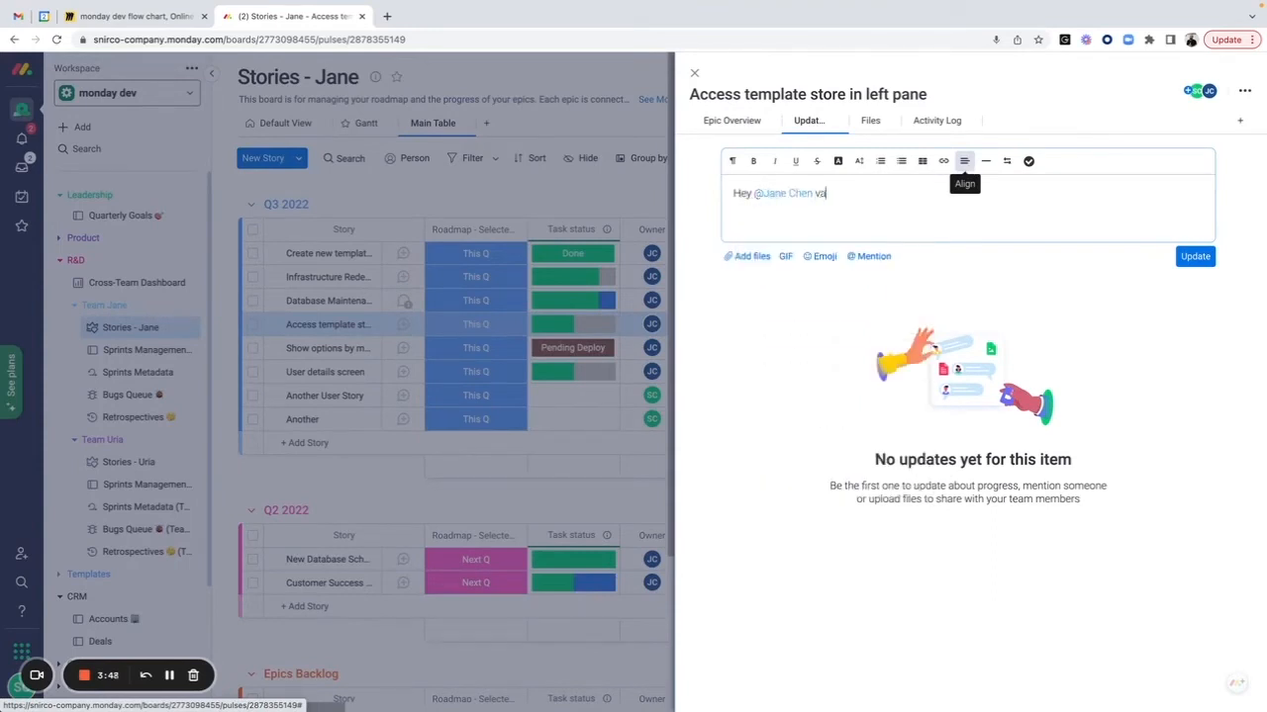
pyautogui.write('can we sync')
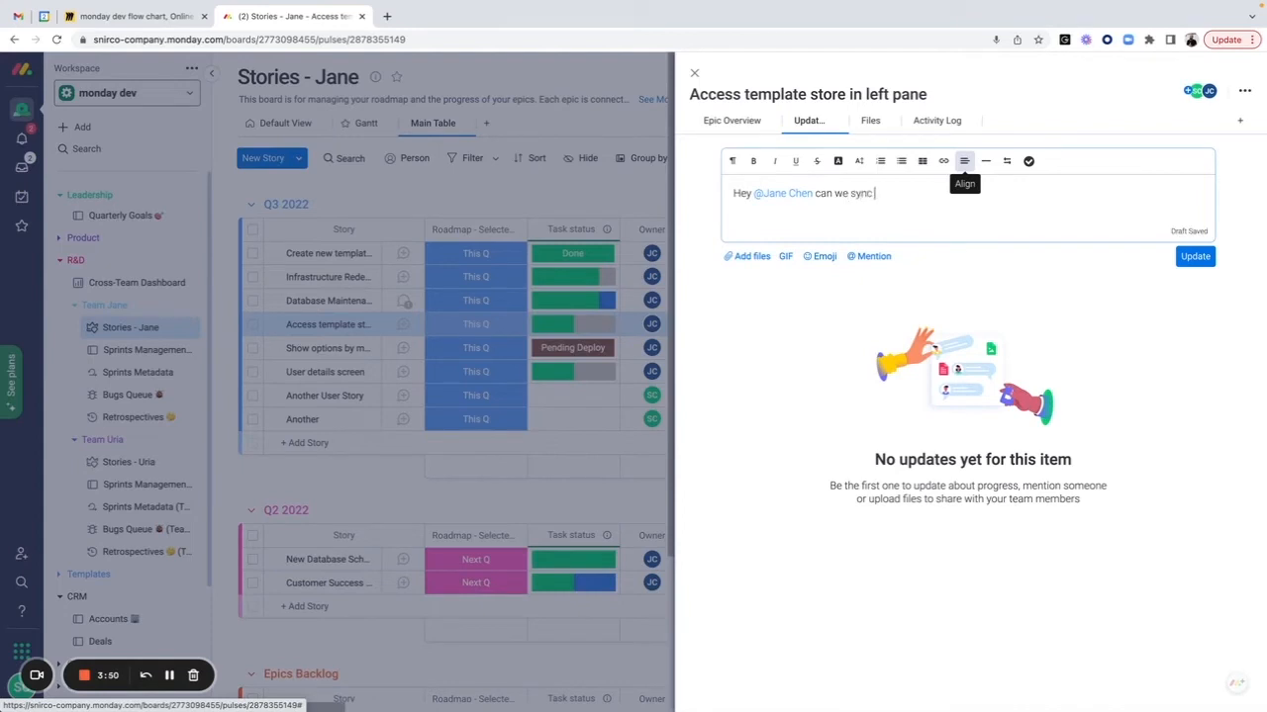
pyautogui.write('on this one?')
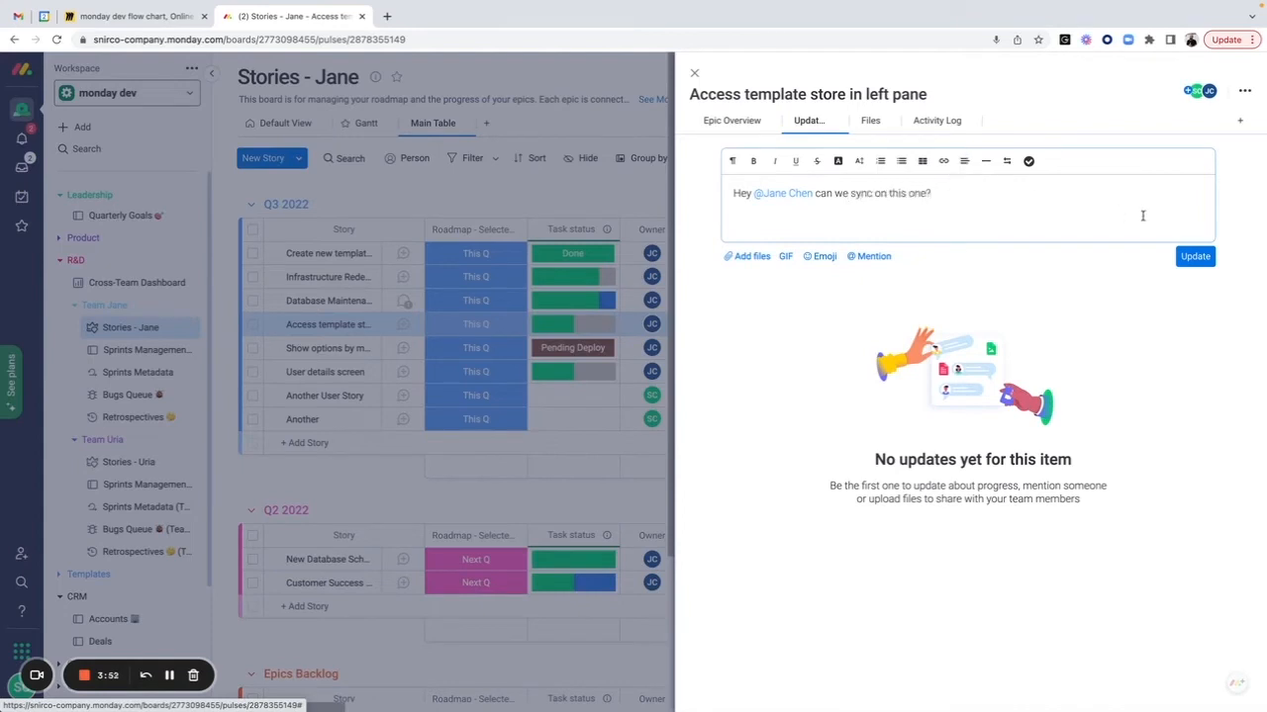
pyautogui.click(1195, 258)
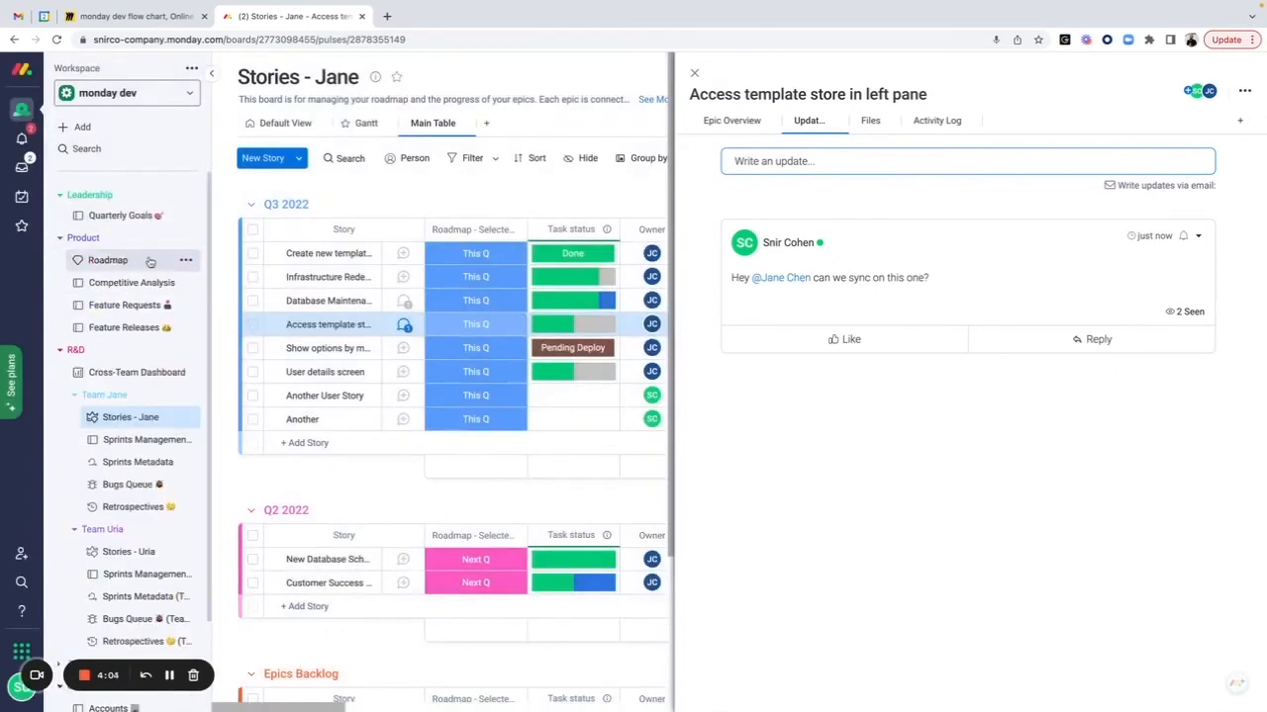
# - Return to the Roadmap board and view the Create new Login screen epic's linked stories
pyautogui.click(107, 259)
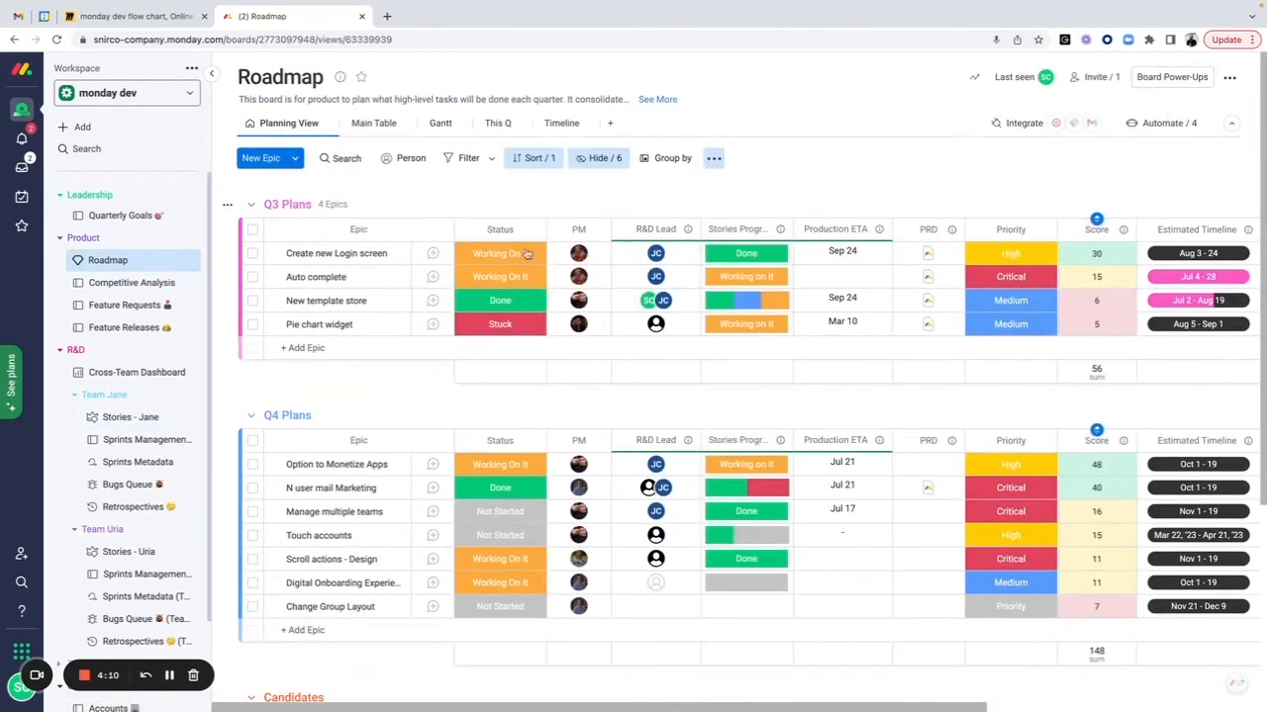
pyautogui.click(392, 253)
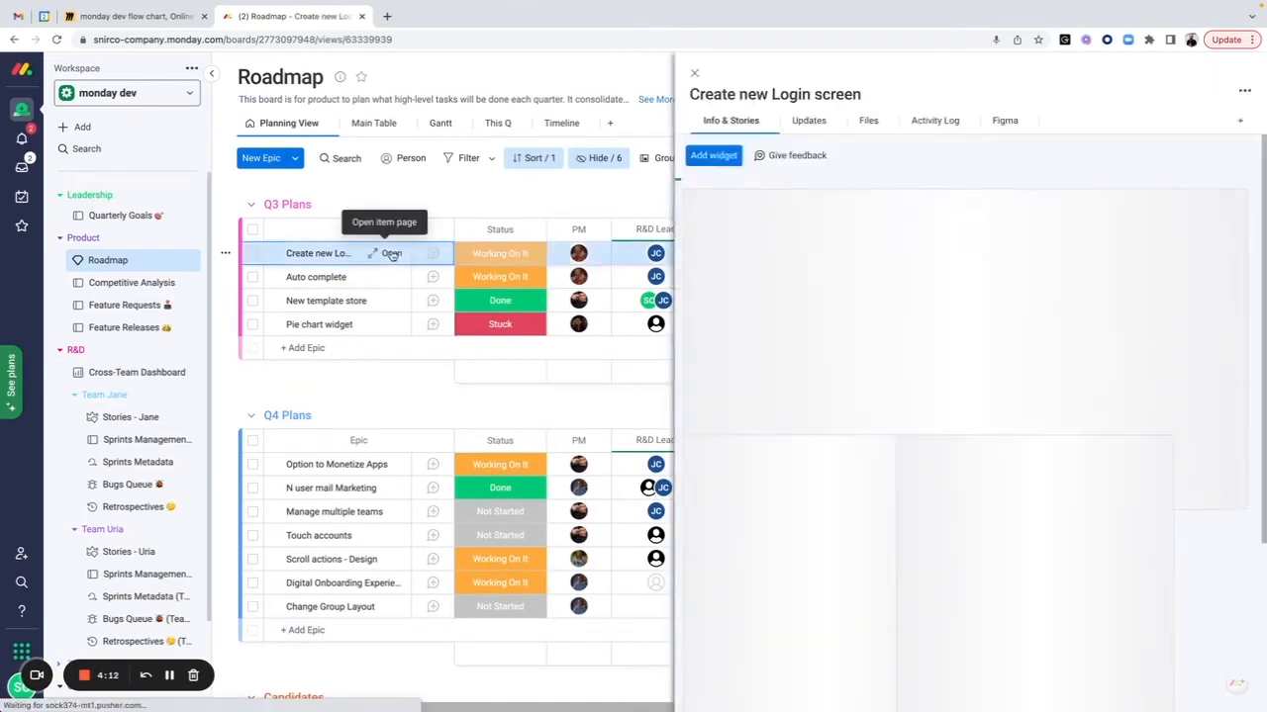
pyautogui.click(392, 253)
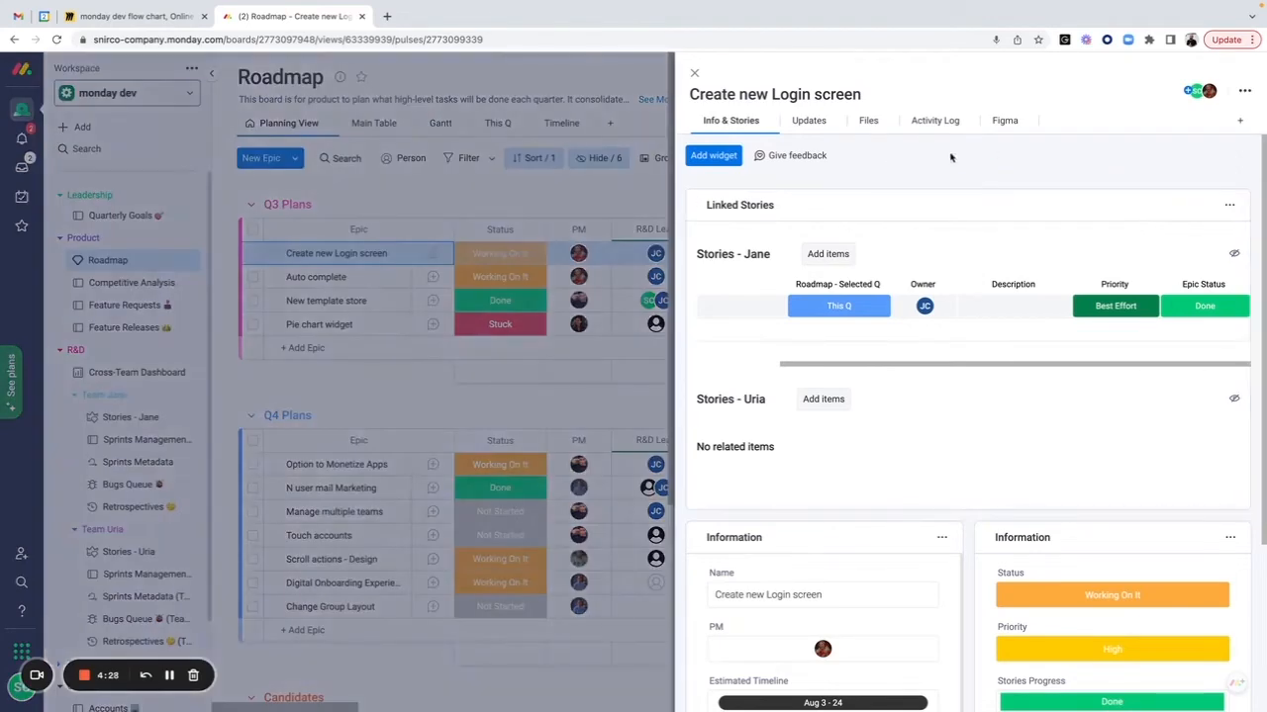
pyautogui.moveTo(926, 154)
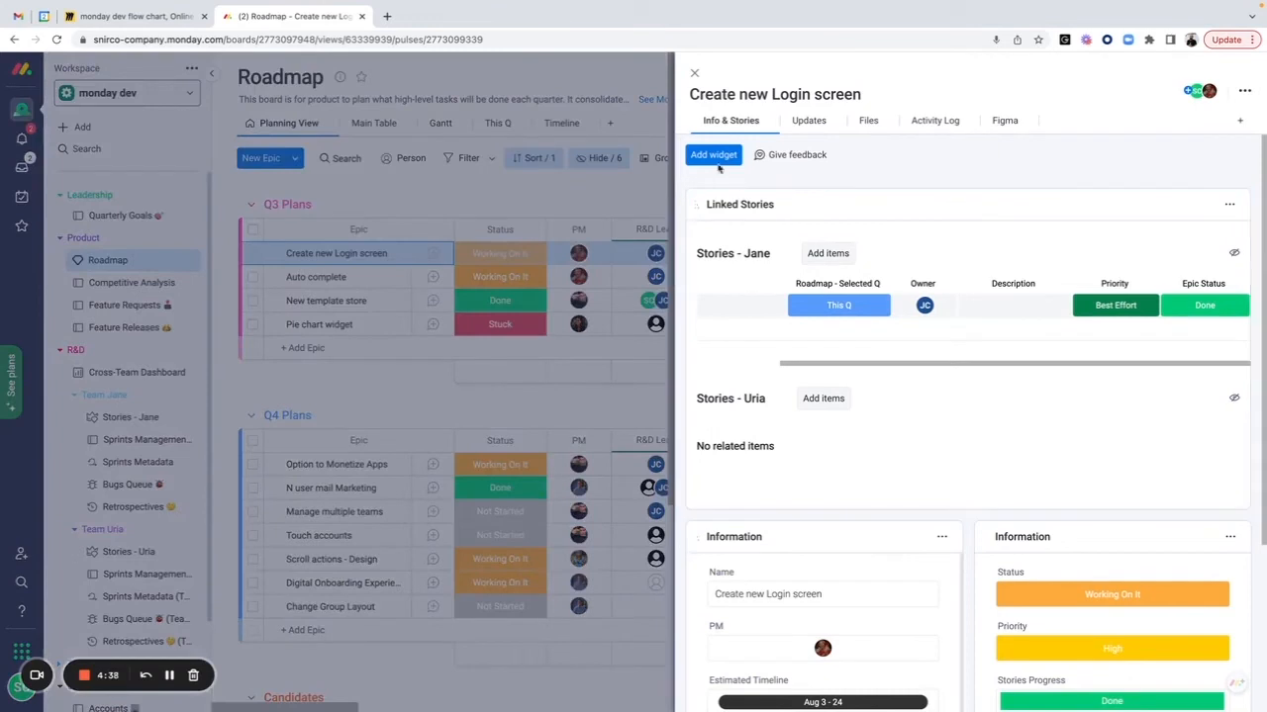
# - Close the epic's detail panel and scroll the Roadmap Planning View
pyautogui.click(713, 155)
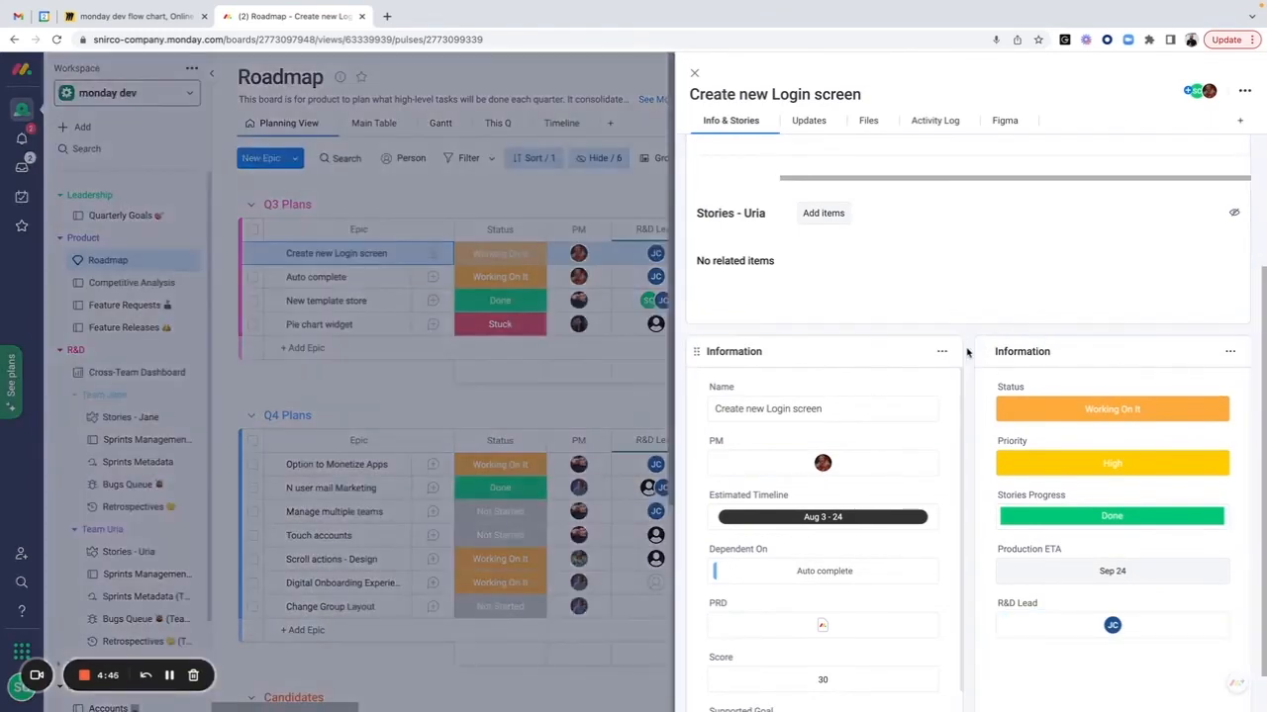
pyautogui.scroll(-3)
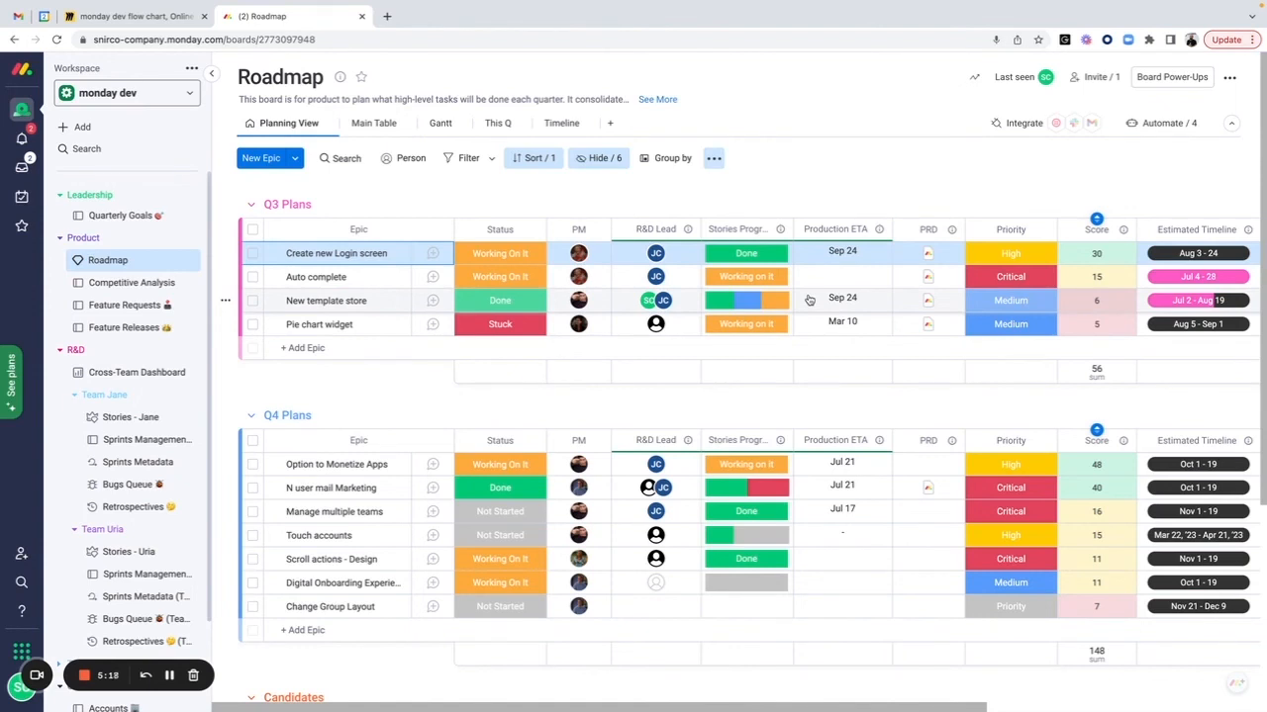
pyautogui.moveTo(810, 300)
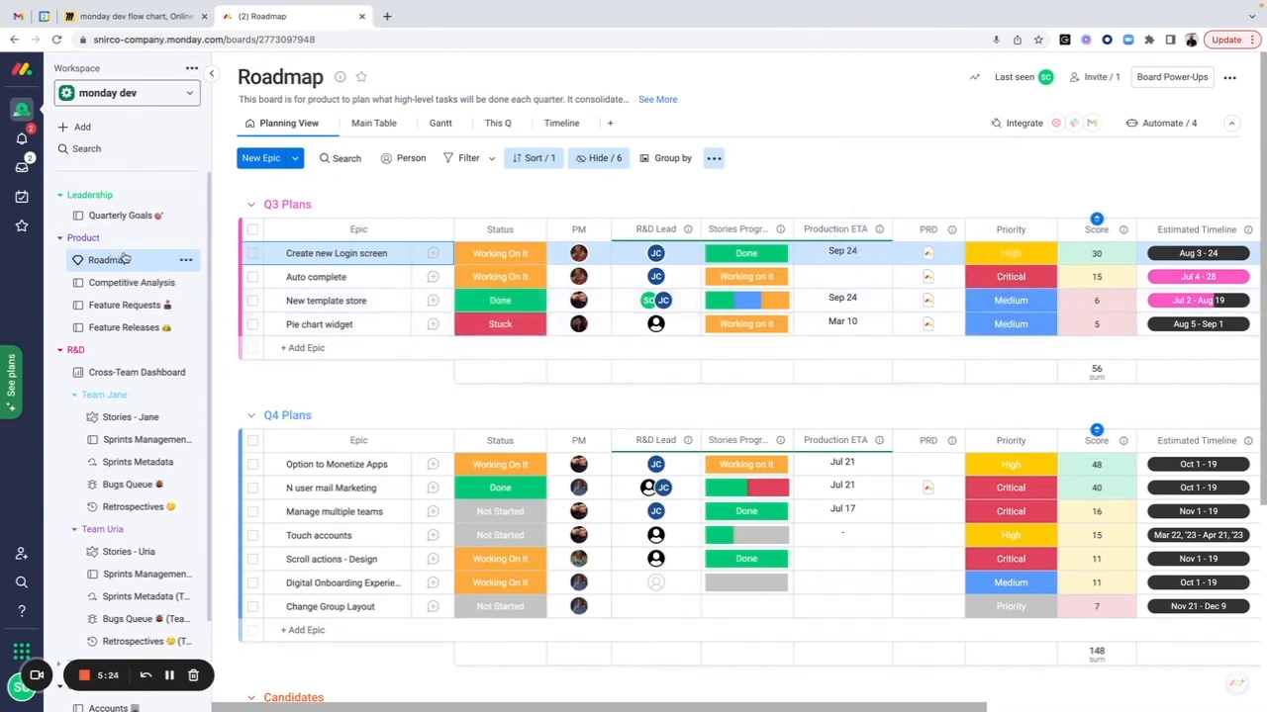
pyautogui.moveTo(131, 415)
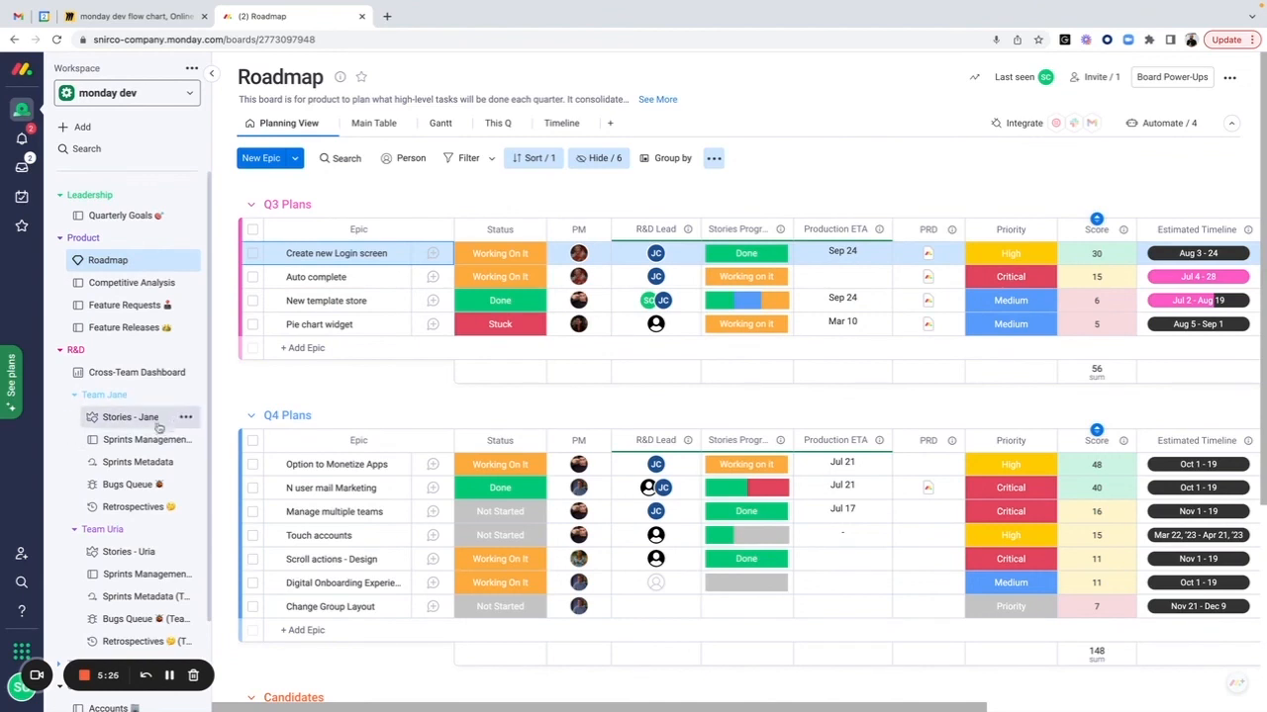
# - Switch to the Stories - Jane board under Team Jane
pyautogui.click(131, 415)
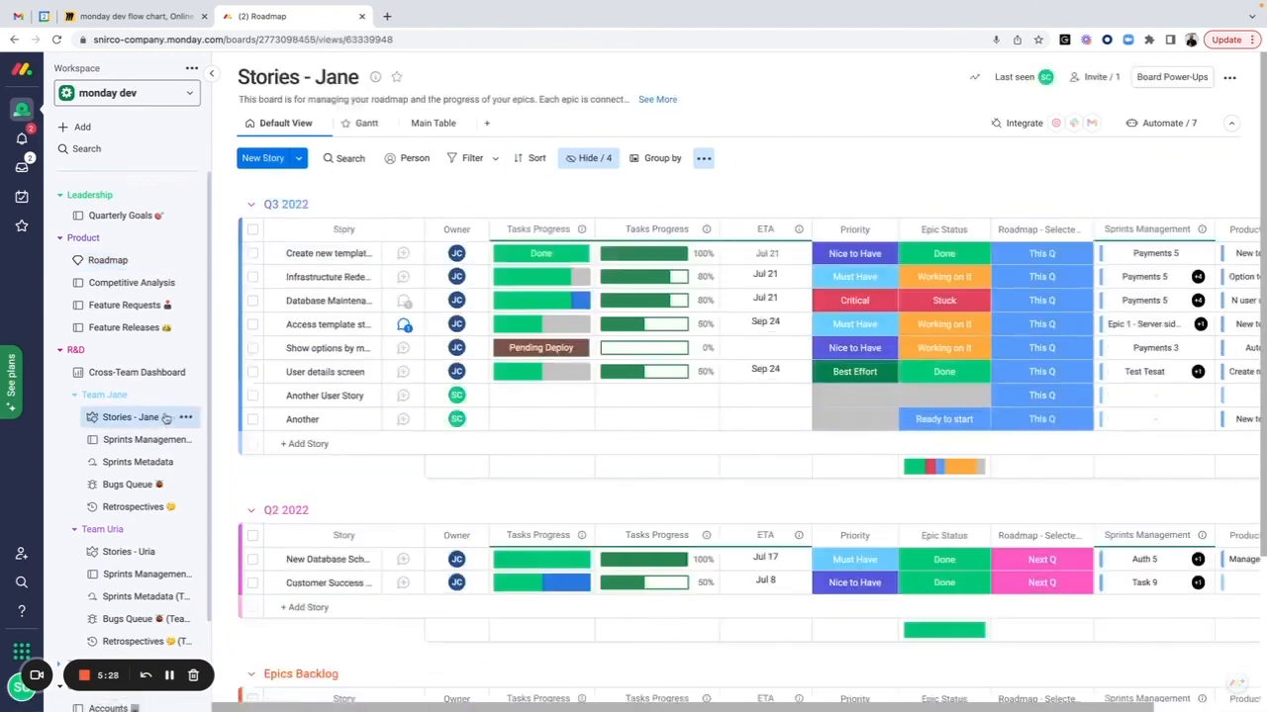